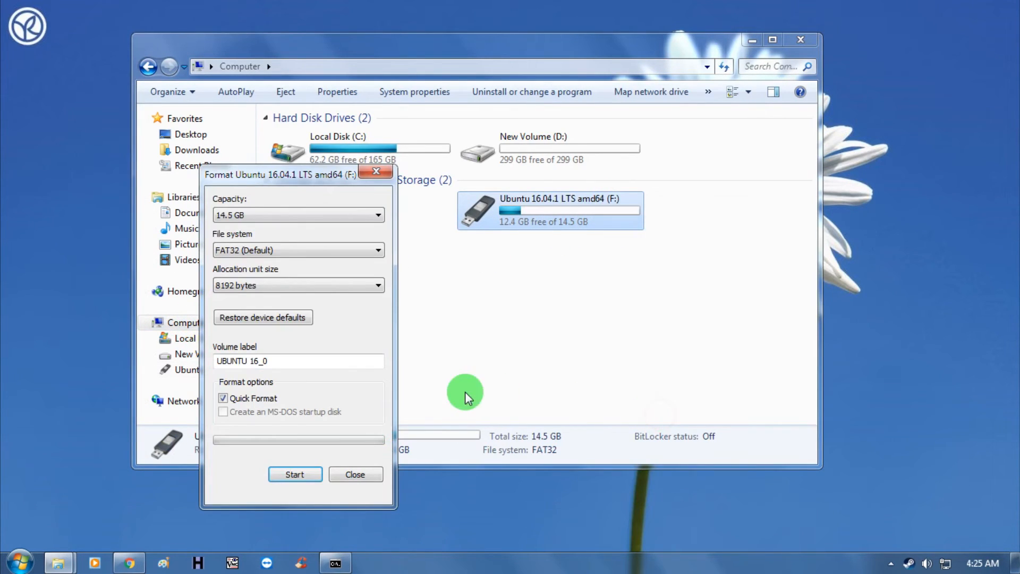
Step: Attempt a quick FAT32 format of the Ubuntu USB drive and dismiss the write-protected error
click(295, 473)
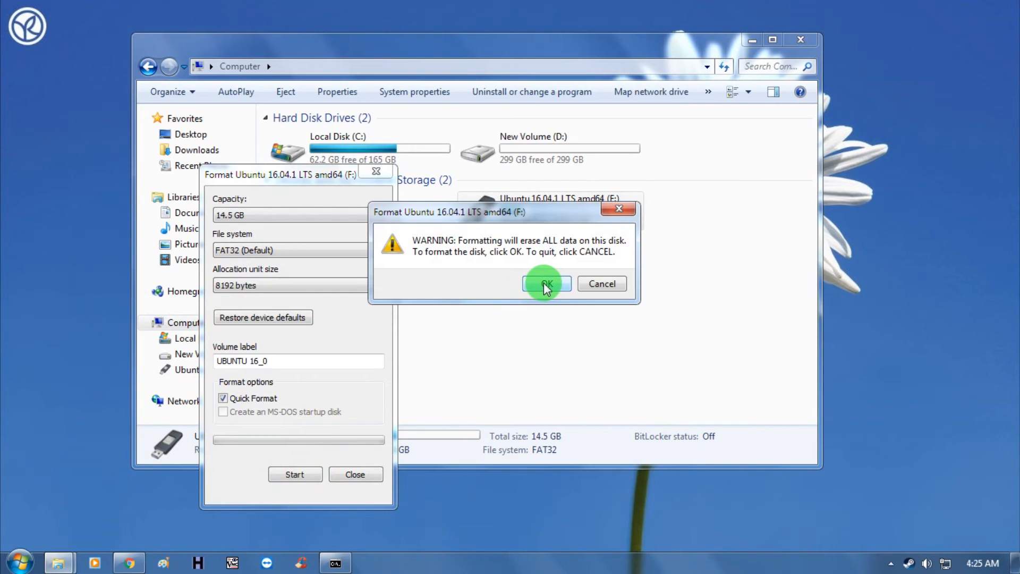
click(545, 284)
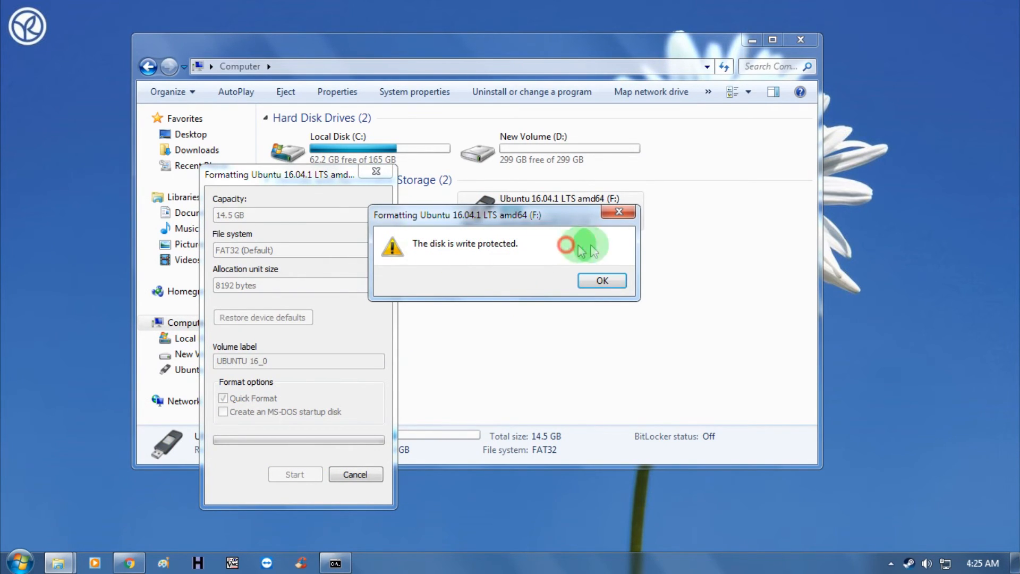
click(600, 281)
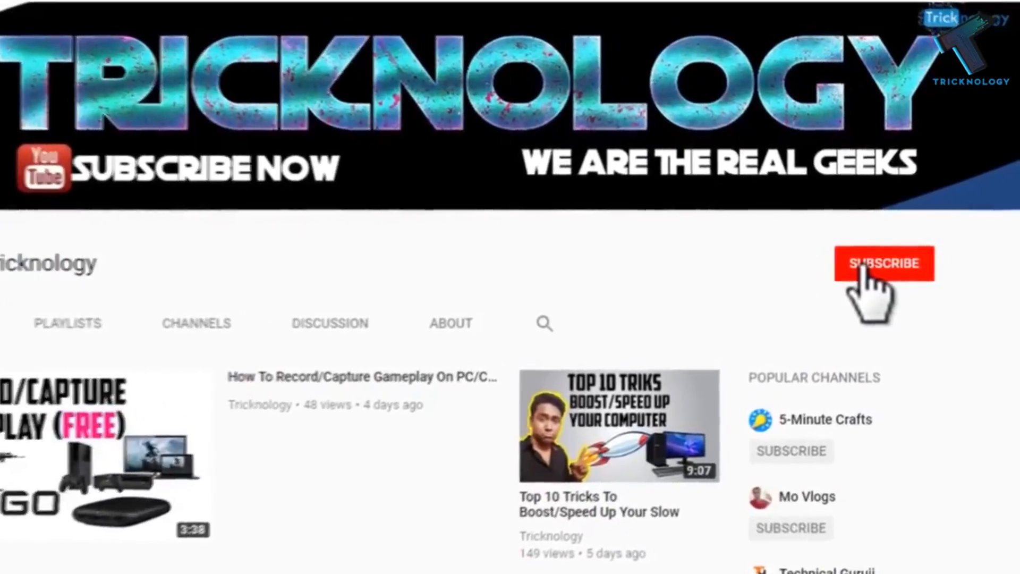
click(884, 264)
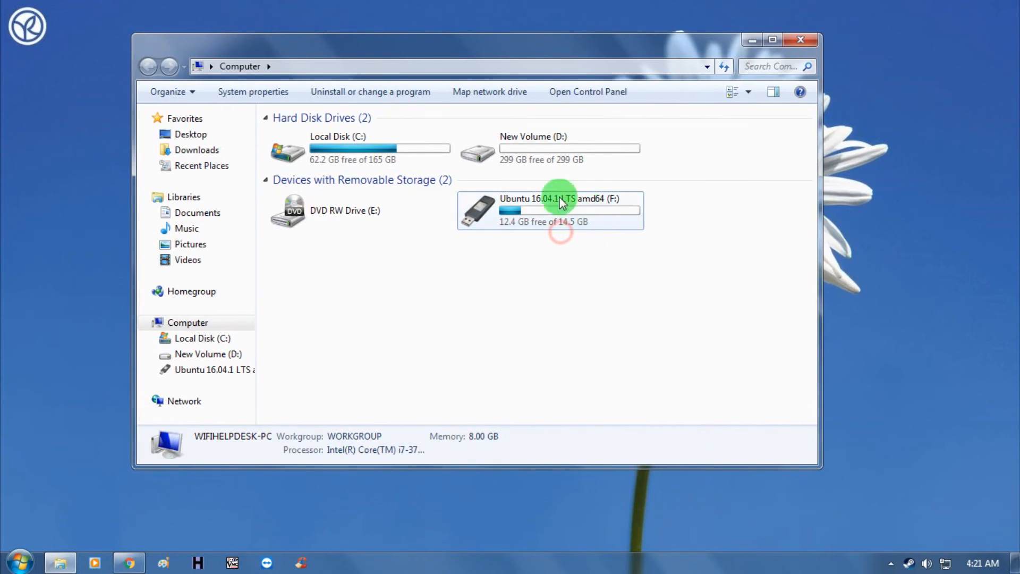
Step: Open drive F:, try deleting the ubuntu file, dismiss the write-protection error, then browse New Volume (D:)
click(559, 209)
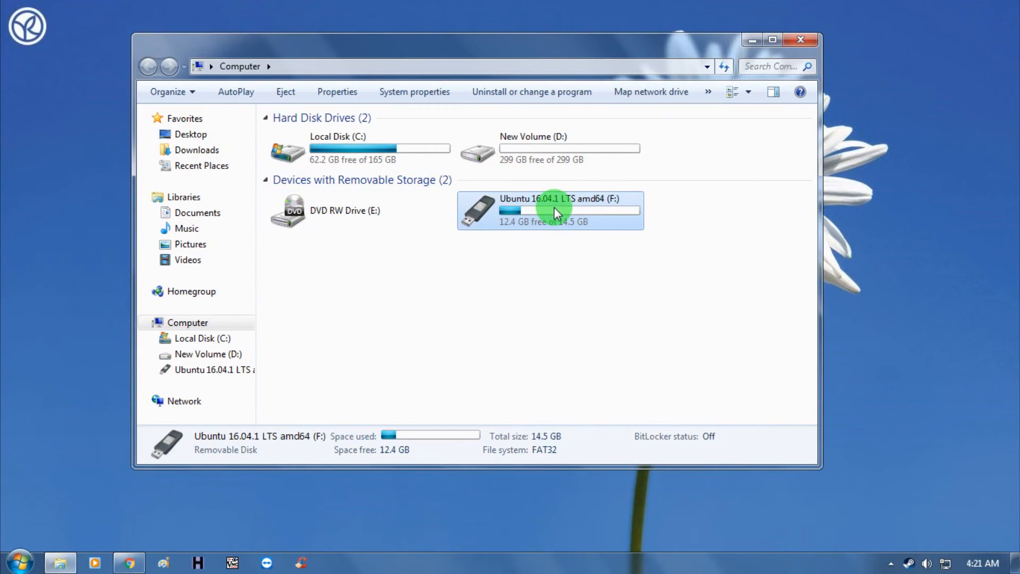
double_click(550, 211)
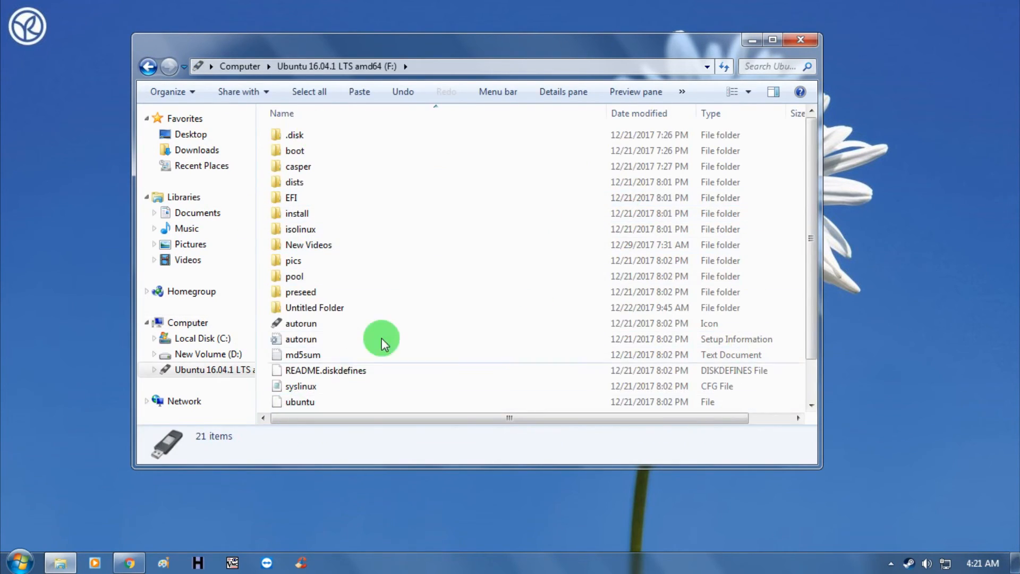
click(299, 355)
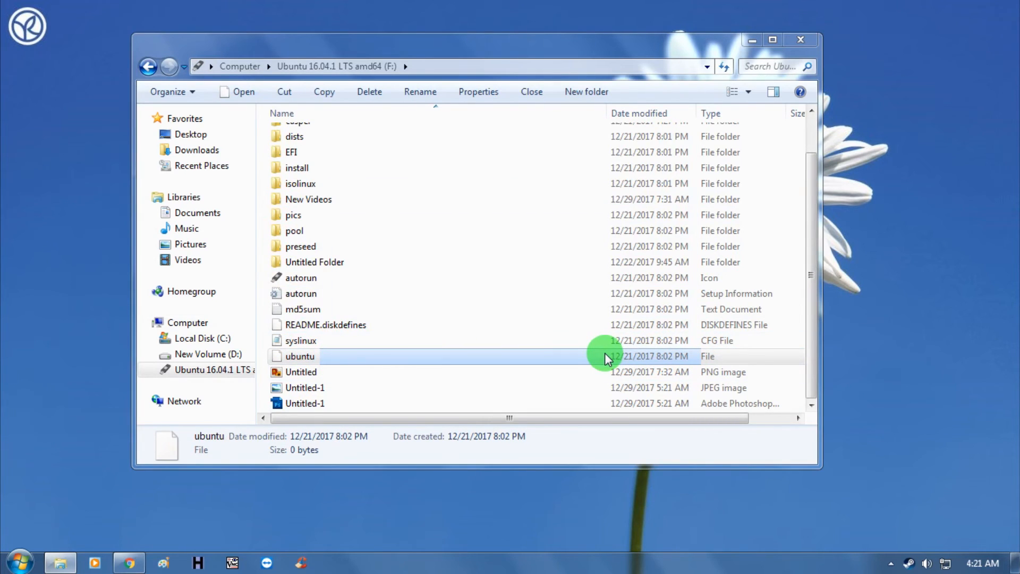
click(369, 91)
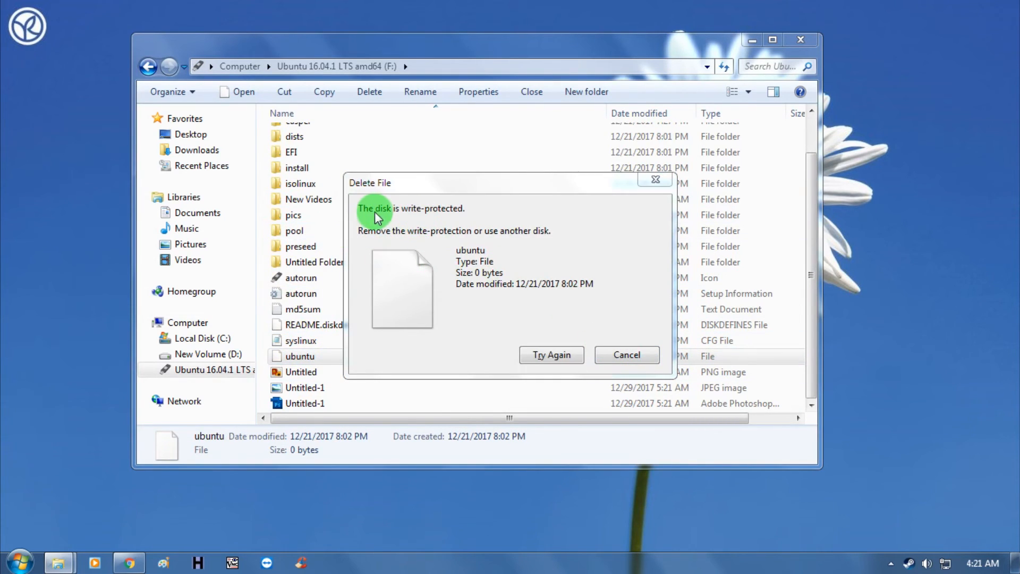
mouse_move(653, 182)
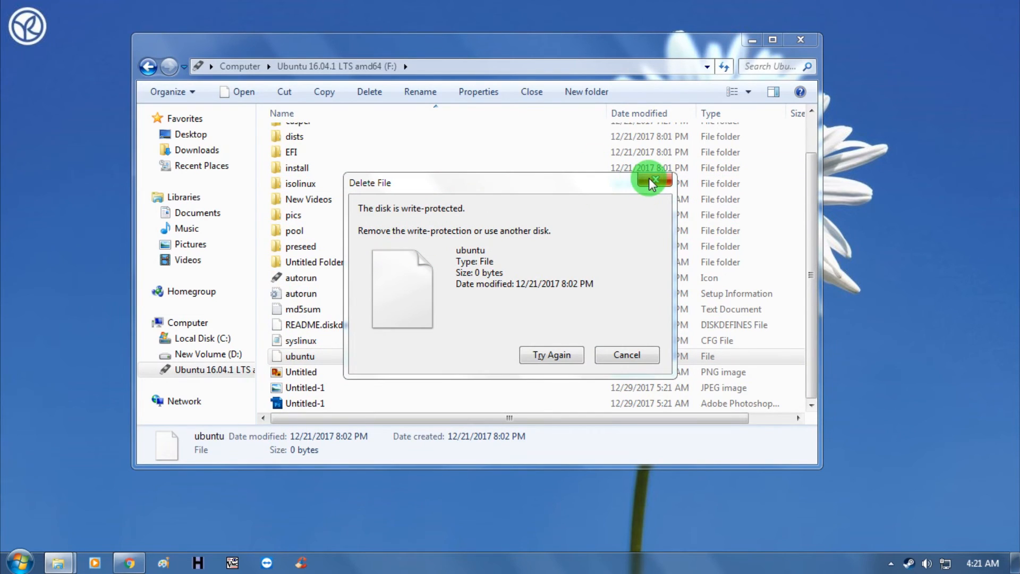
click(550, 355)
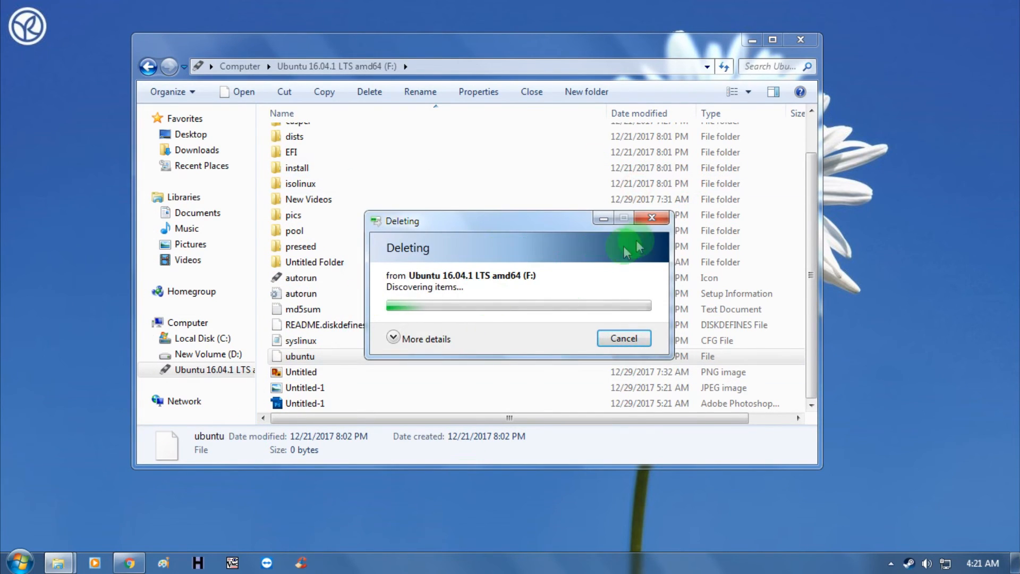
click(208, 354)
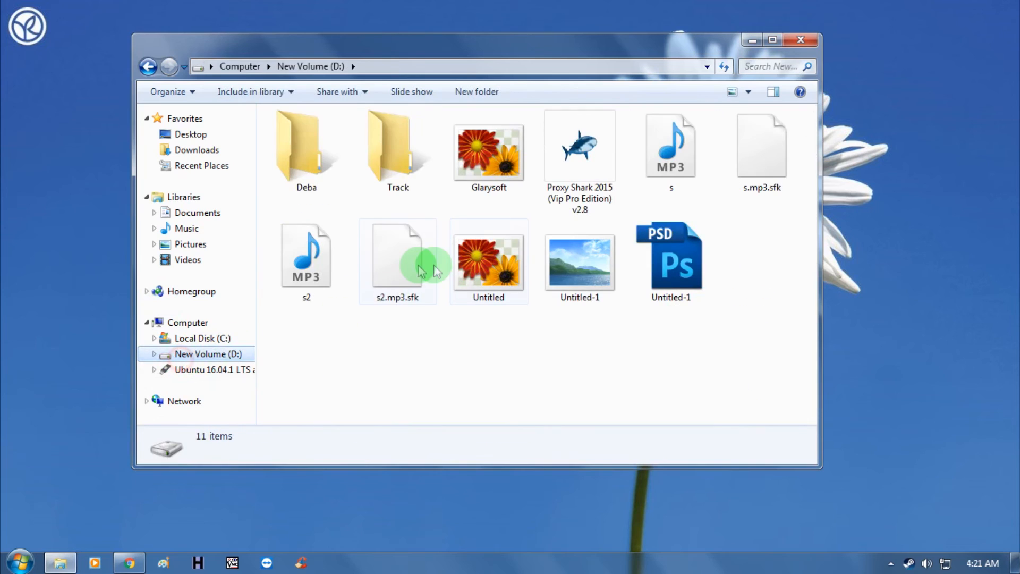
click(214, 370)
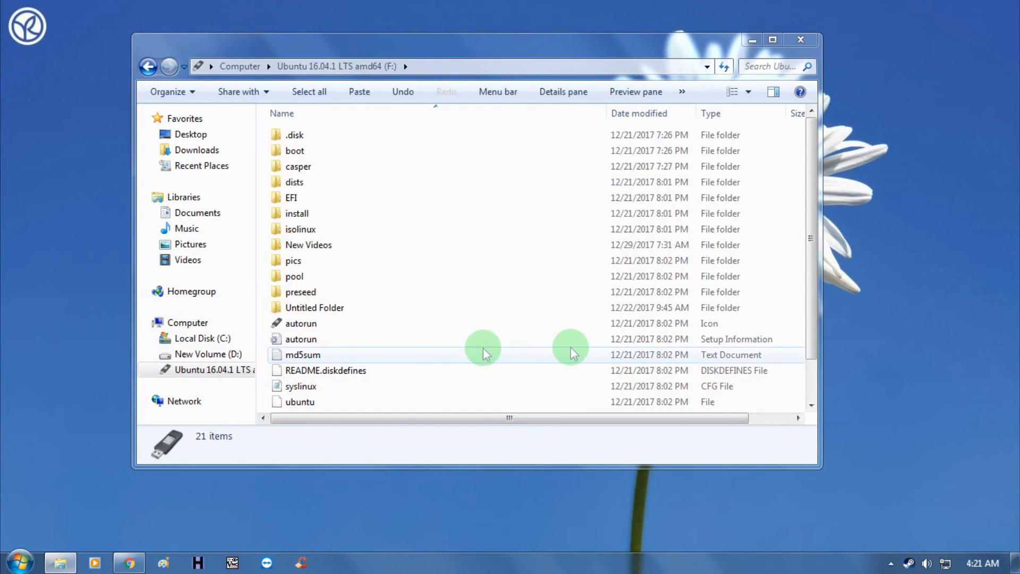
Step: Retry formatting drive F: from its context menu and acknowledge the write-protected error
right_click(498, 210)
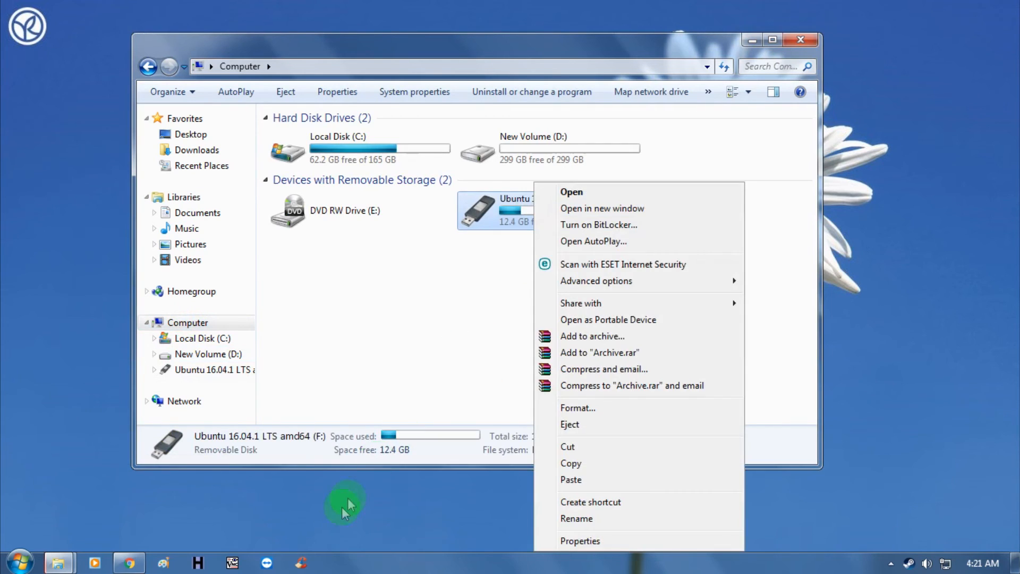
click(578, 407)
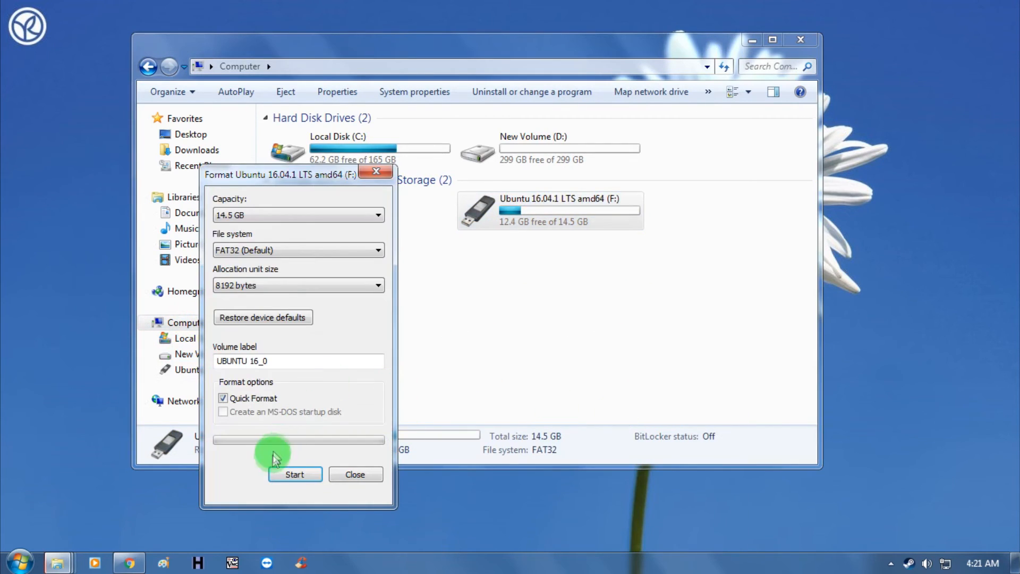
click(293, 473)
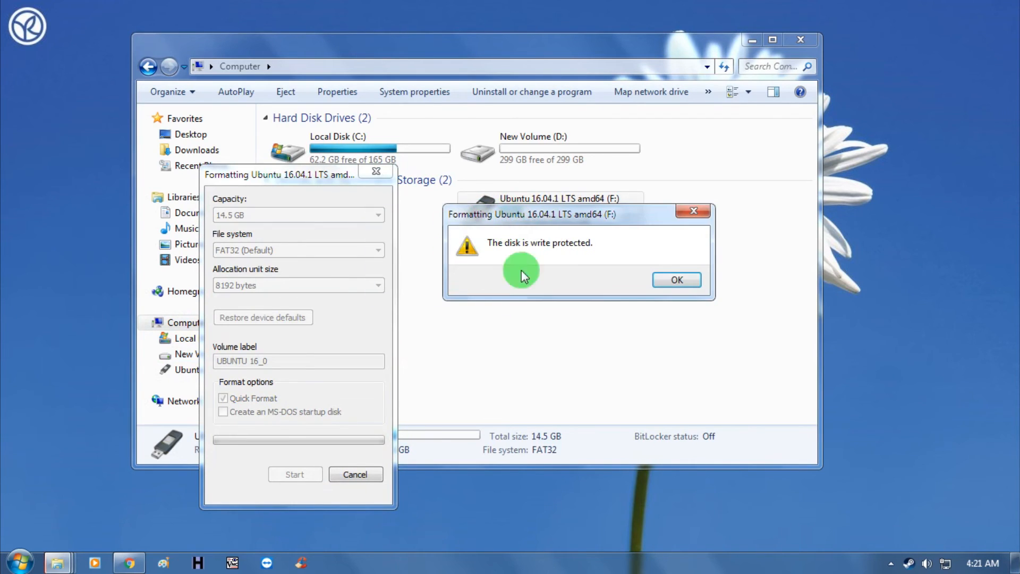
click(675, 280)
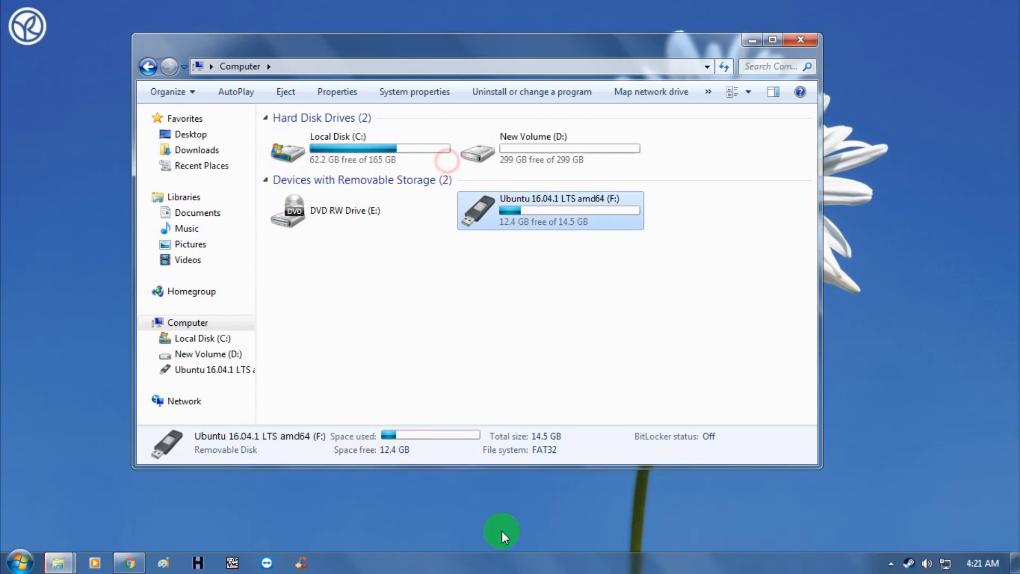
mouse_move(23, 553)
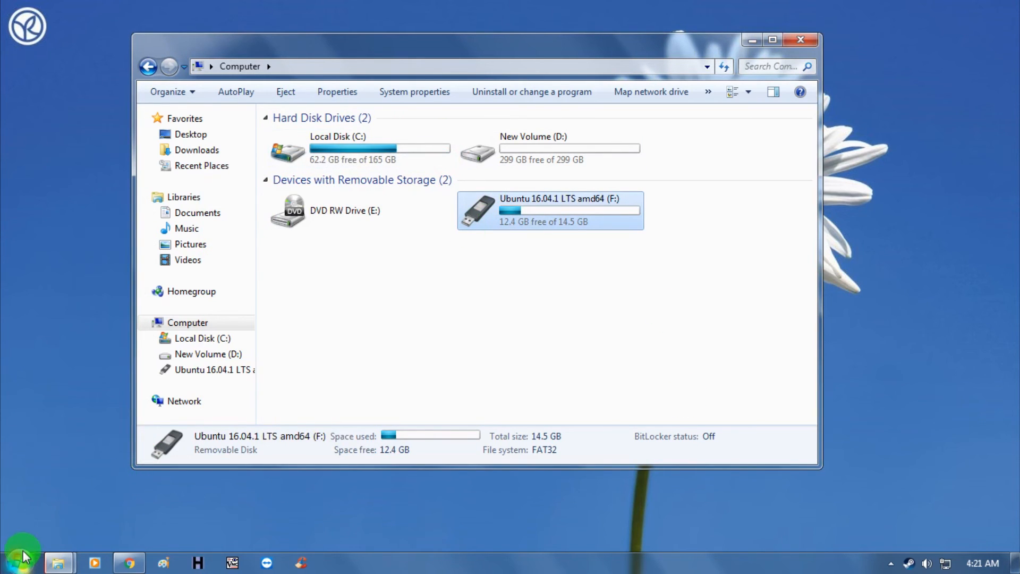
Step: Launch cmd as administrator and set the console's screen text colour to green
click(26, 562)
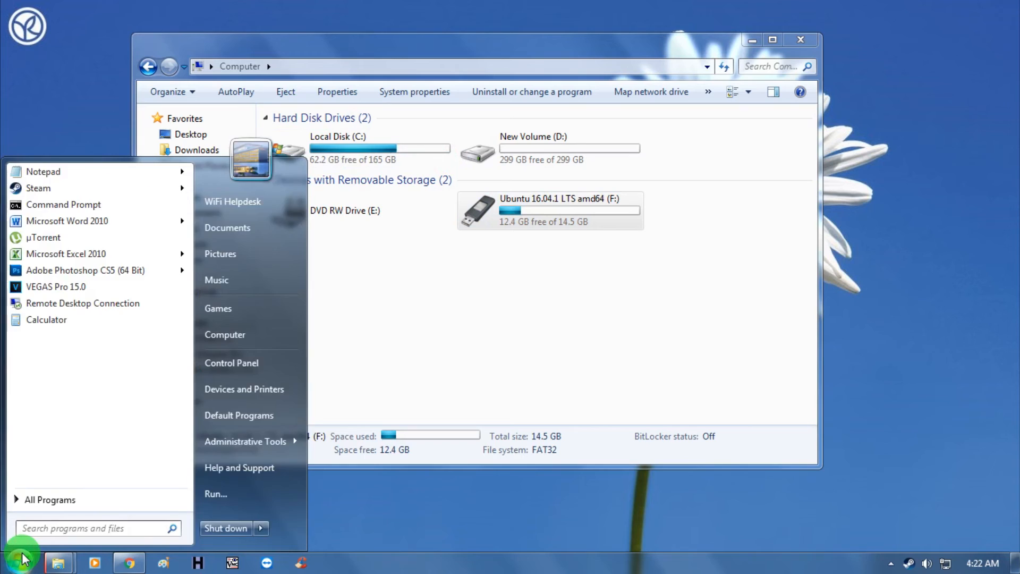
text(cmd)
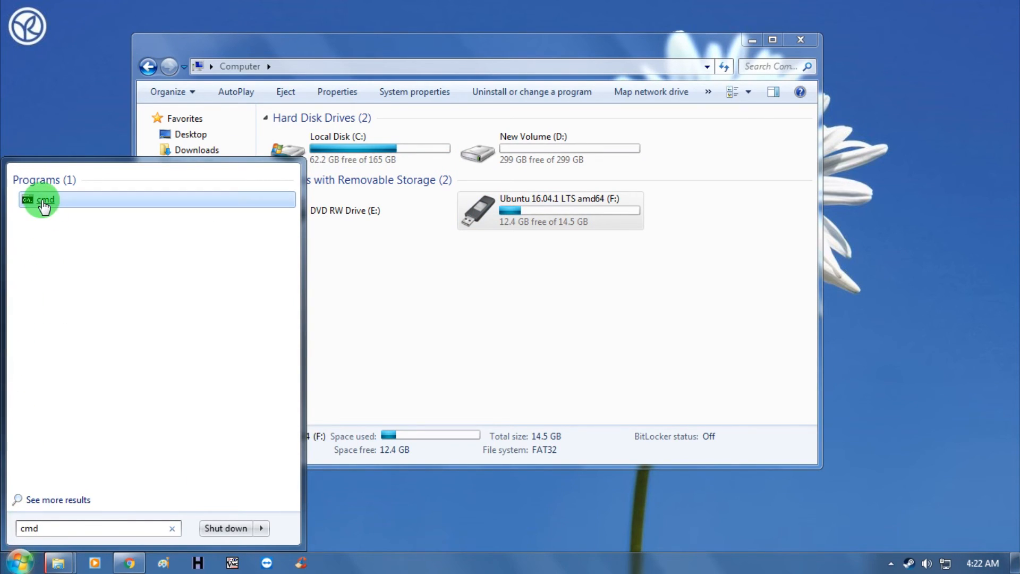
right_click(39, 199)
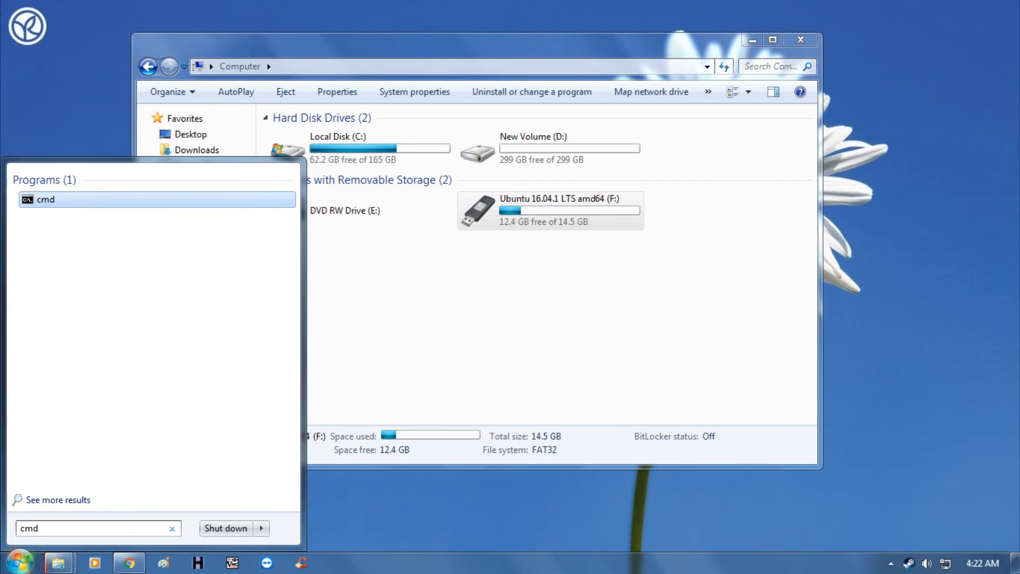
click(46, 200)
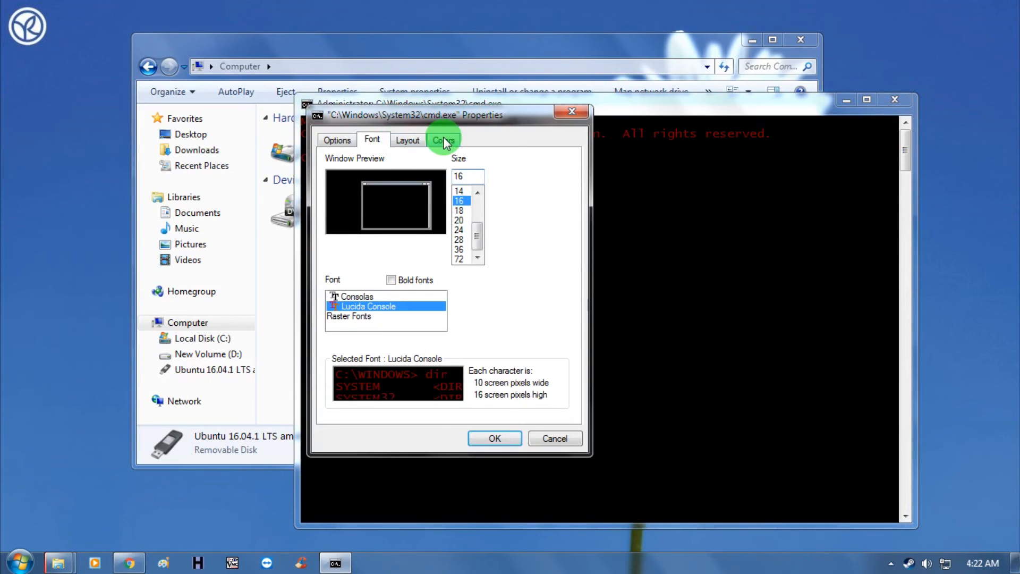
click(444, 139)
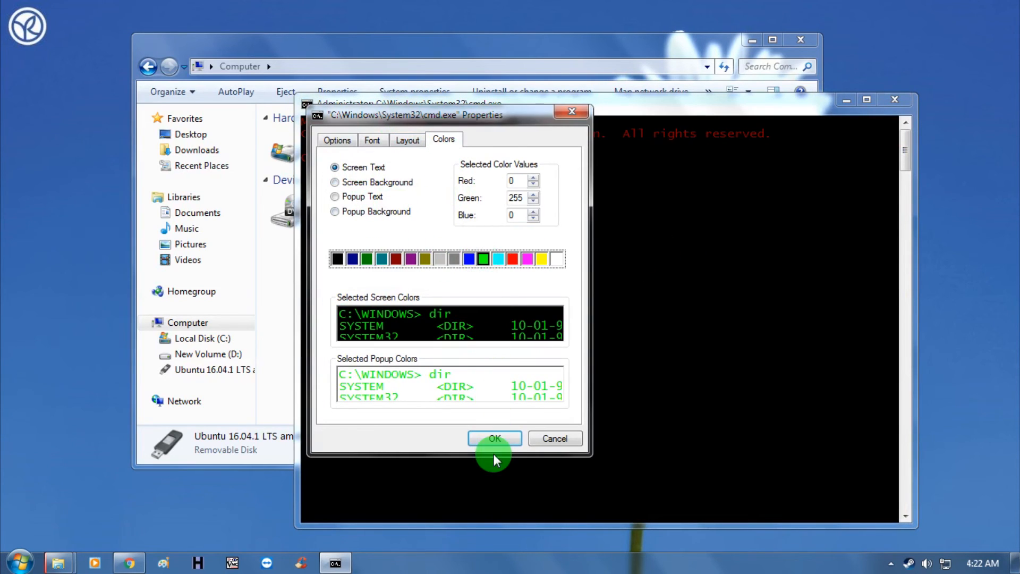
click(494, 438)
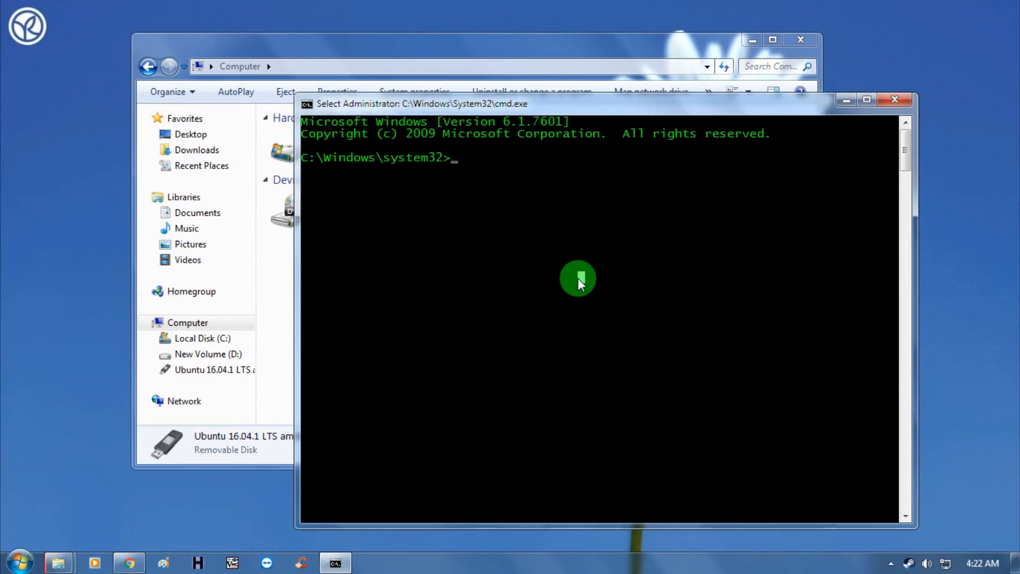
Step: Start diskpart and list disks, showing Disk 0 (465 GB) and Disk 1 (14 GB)
text(diskp)
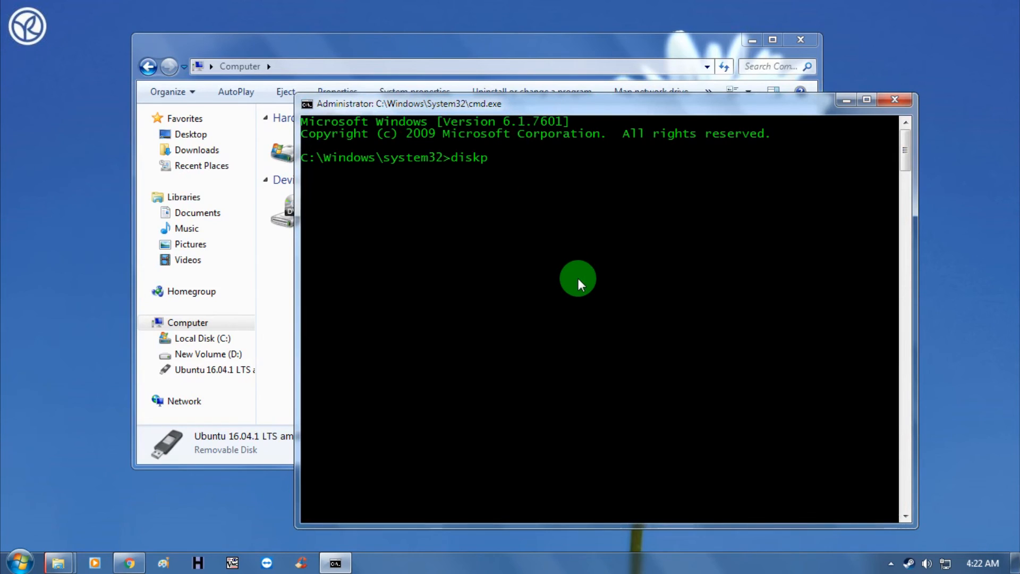
text(art)
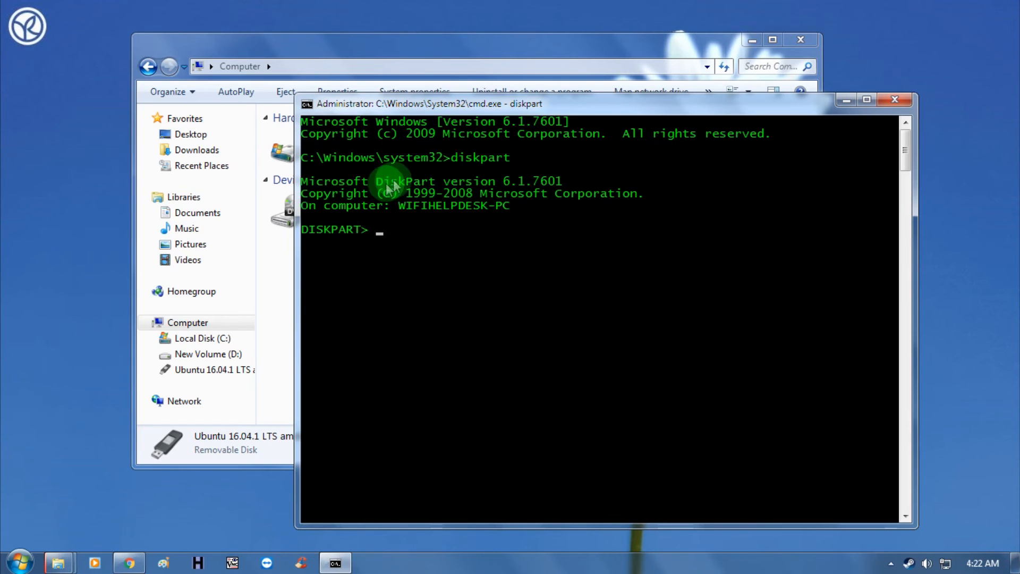
drag(586, 104, 501, 98)
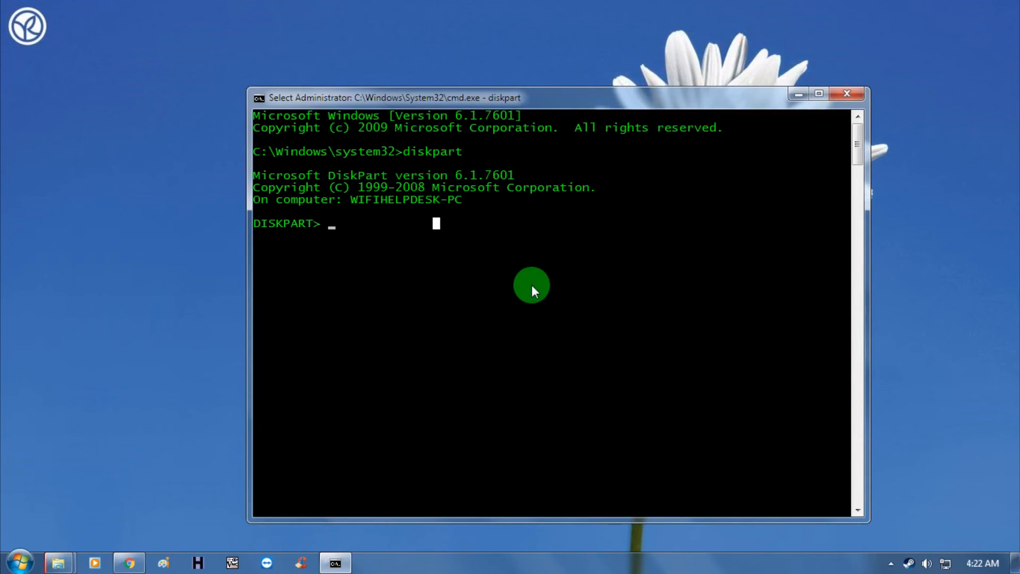
text(list)
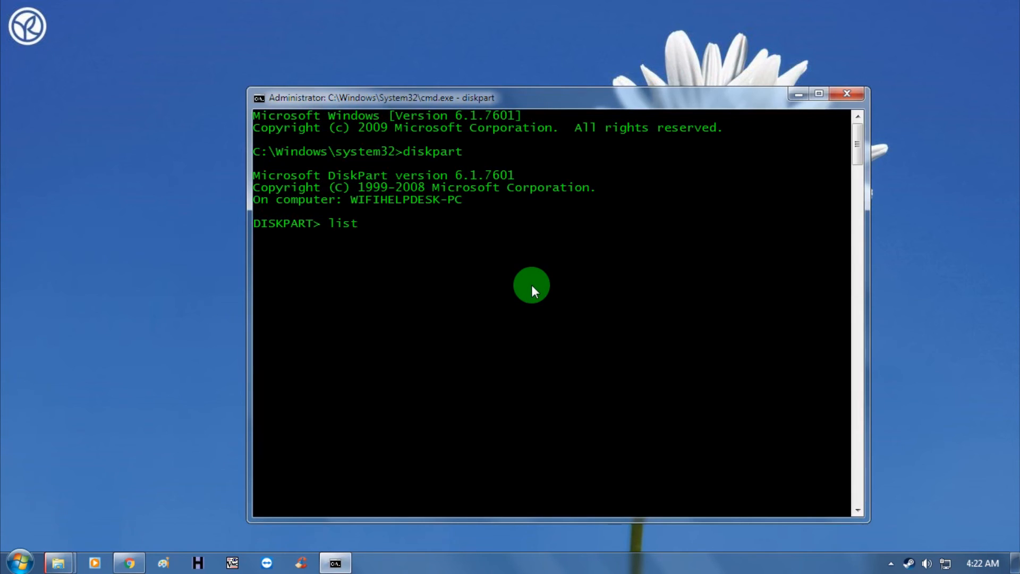
text(v)
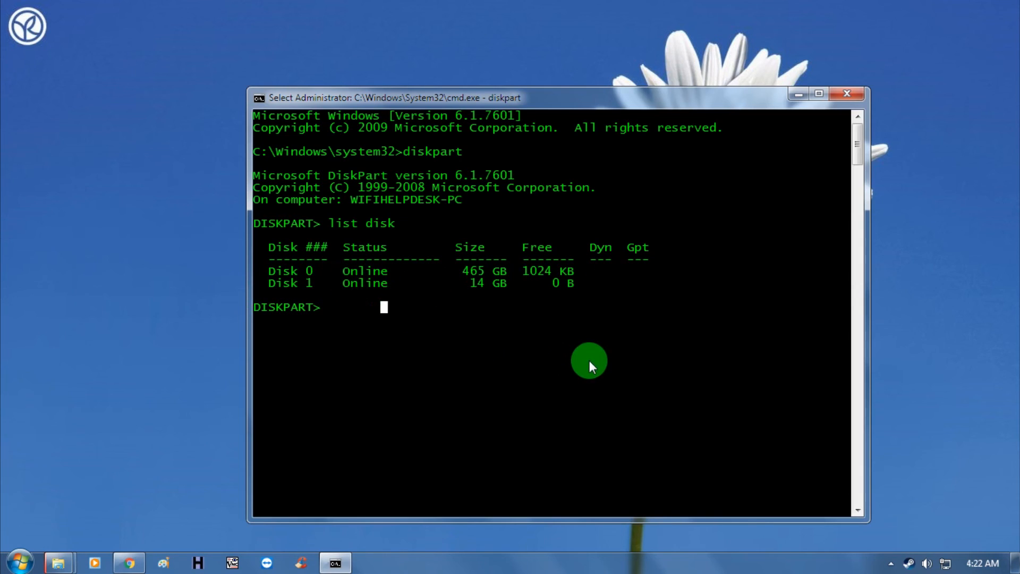
Step: Run 'select disk 1' to target the 14 GB USB disk in DiskPart
text(select)
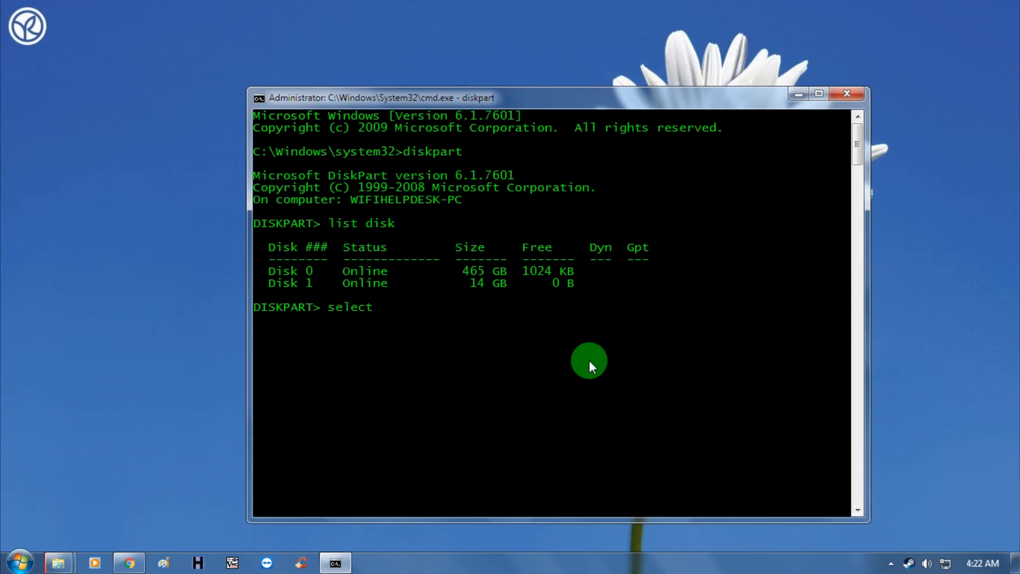
text(disk 1)
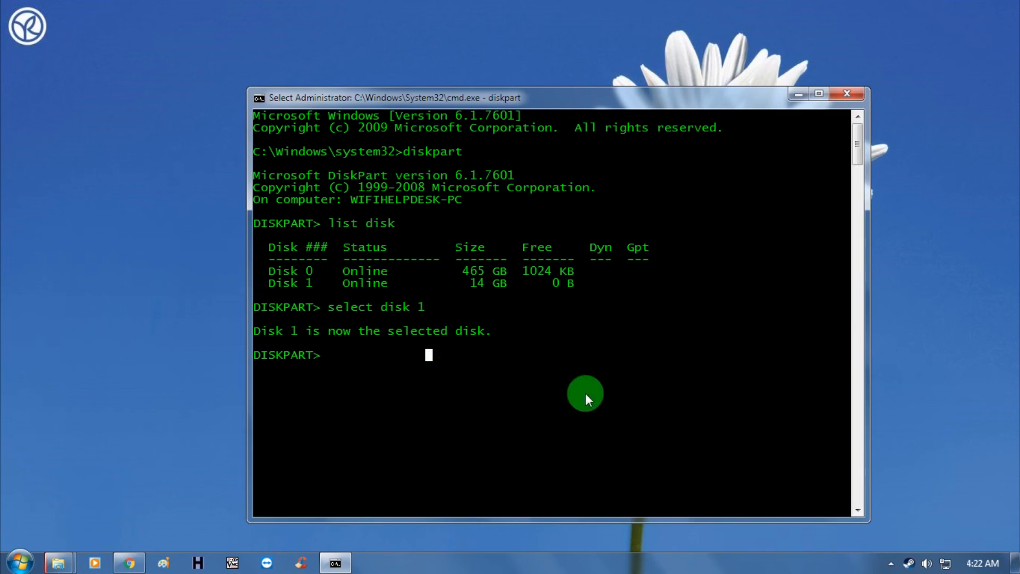
mouse_move(638, 293)
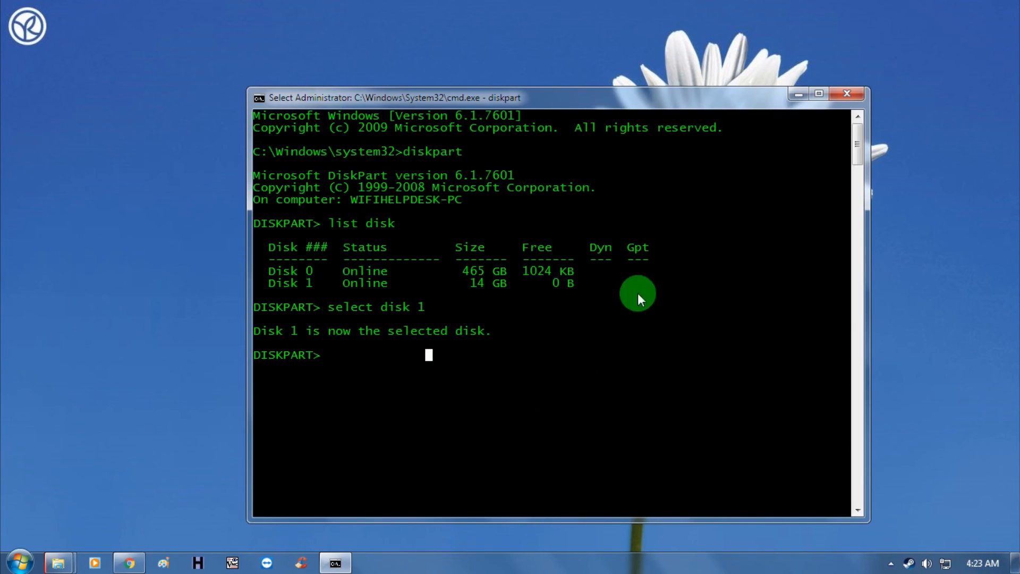
mouse_move(352, 388)
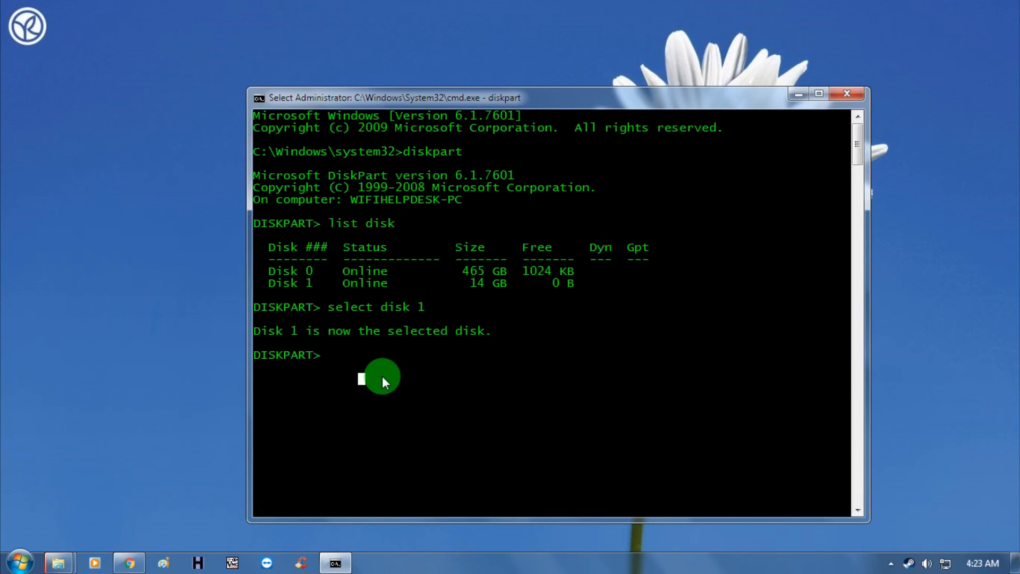
Step: Run 'attributes disk clear readonly' to clear Disk 1's read-only attribute
text(at)
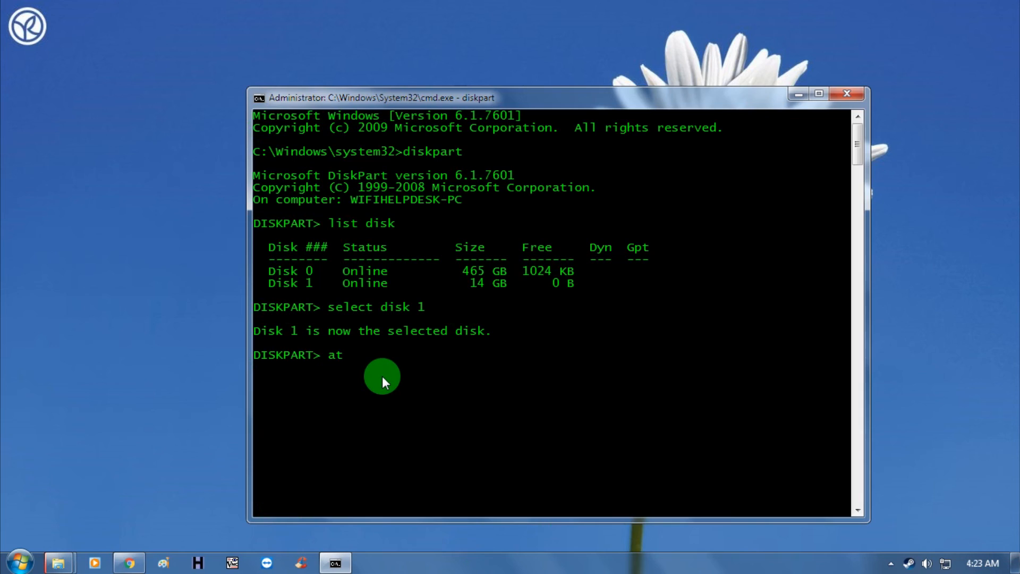
text(tribu)
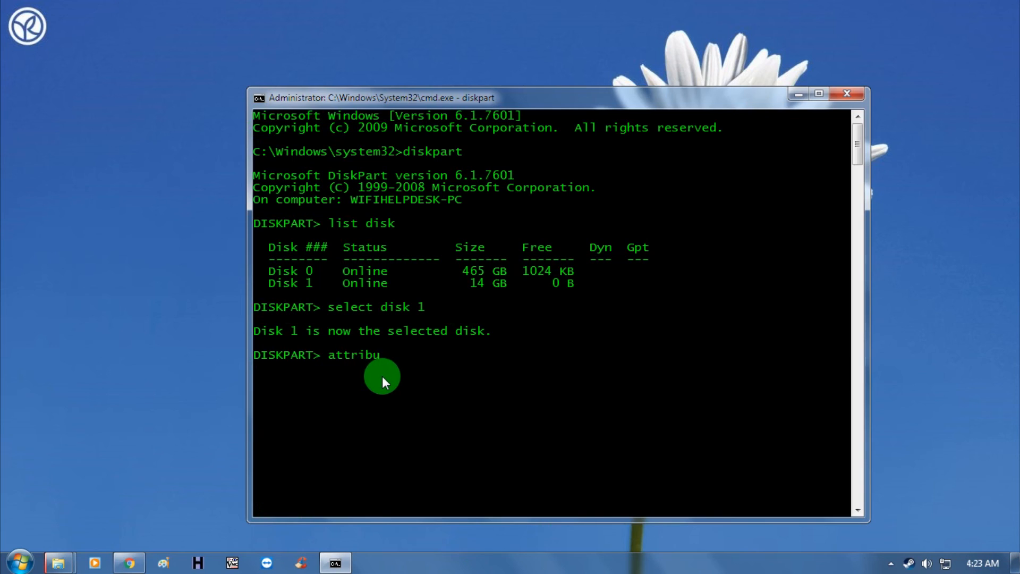
text(tes disk c)
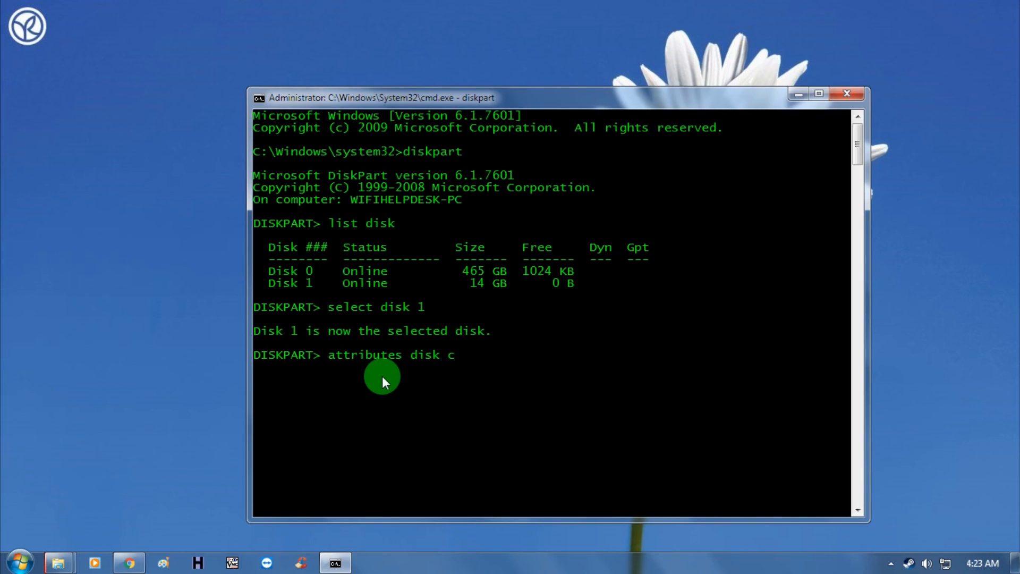
text(lear readonly)
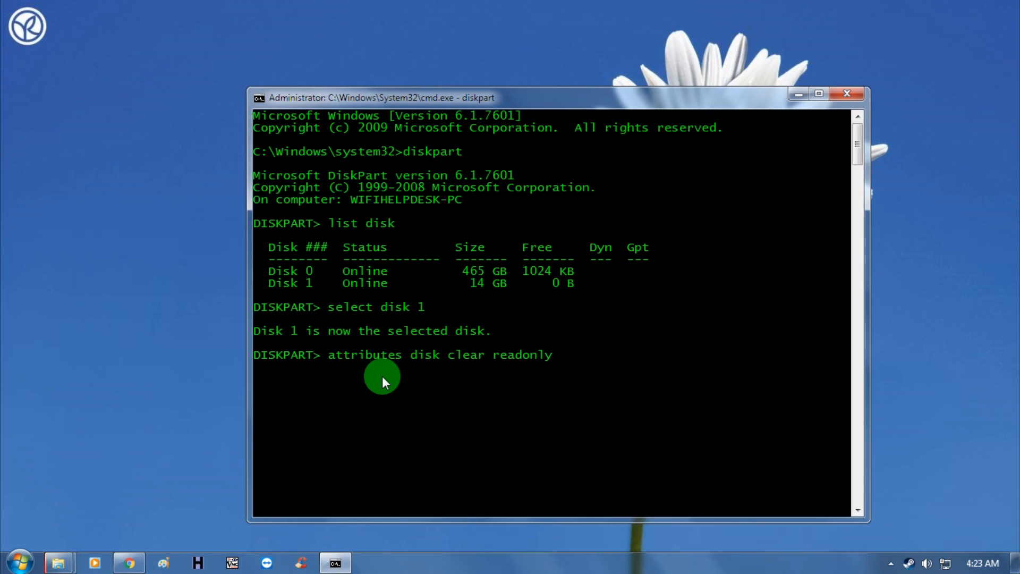
key(enter)
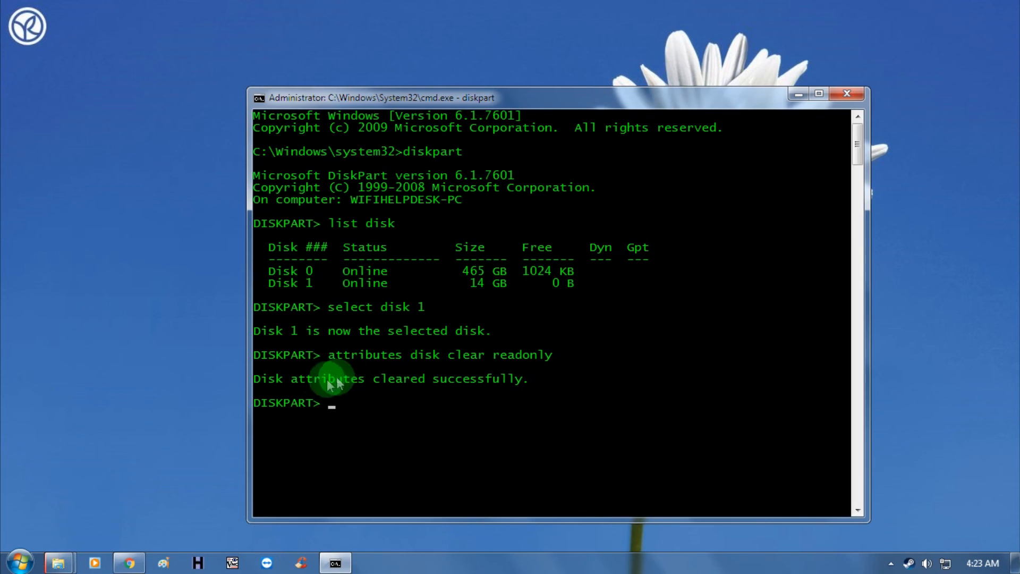
drag(332, 378, 527, 379)
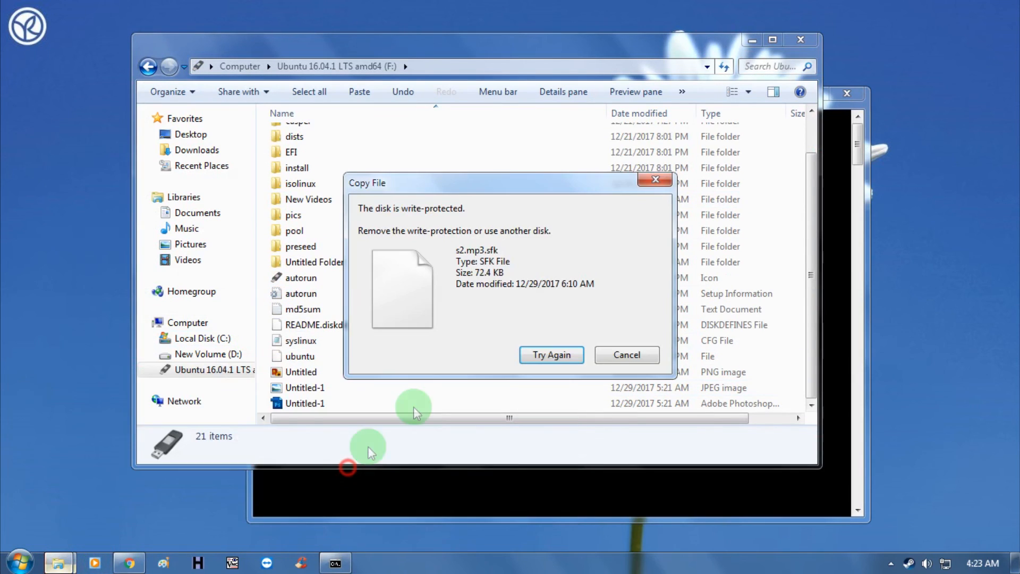
Step: Dismiss the old write-protect error and copy s2.mp3.sfk from New Volume (D:) onto drive F:
click(551, 354)
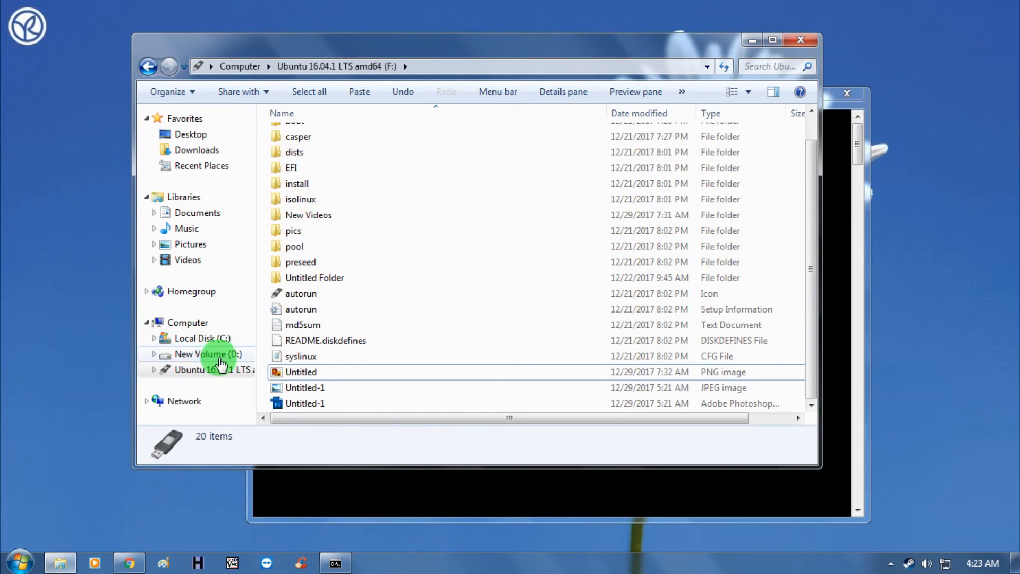
click(209, 353)
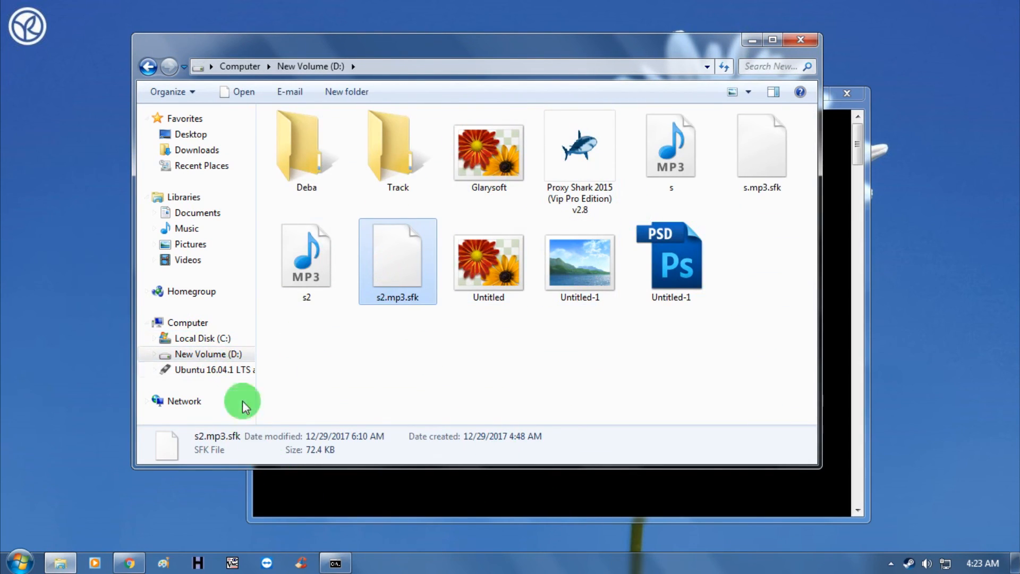
click(215, 369)
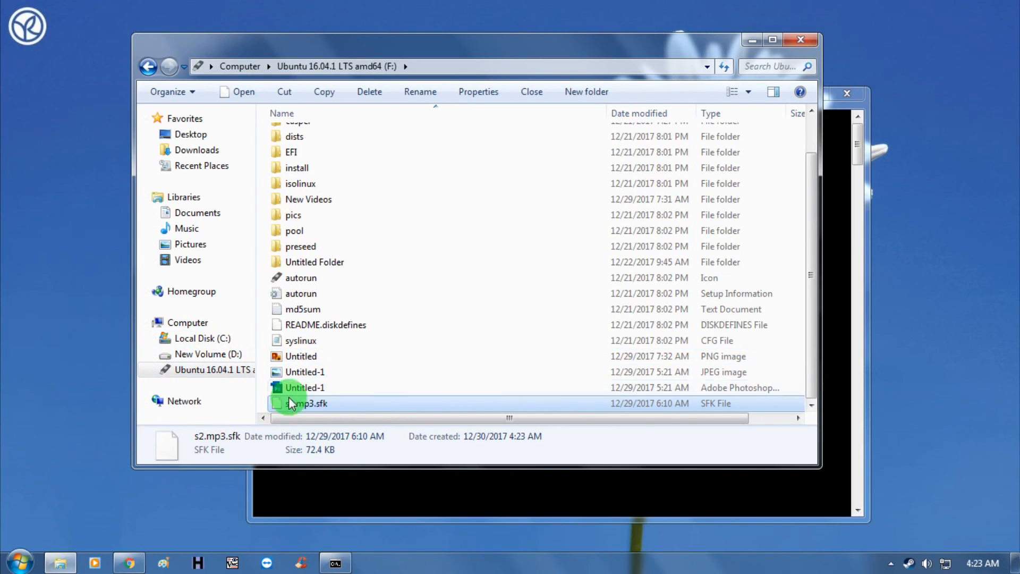
mouse_move(374, 403)
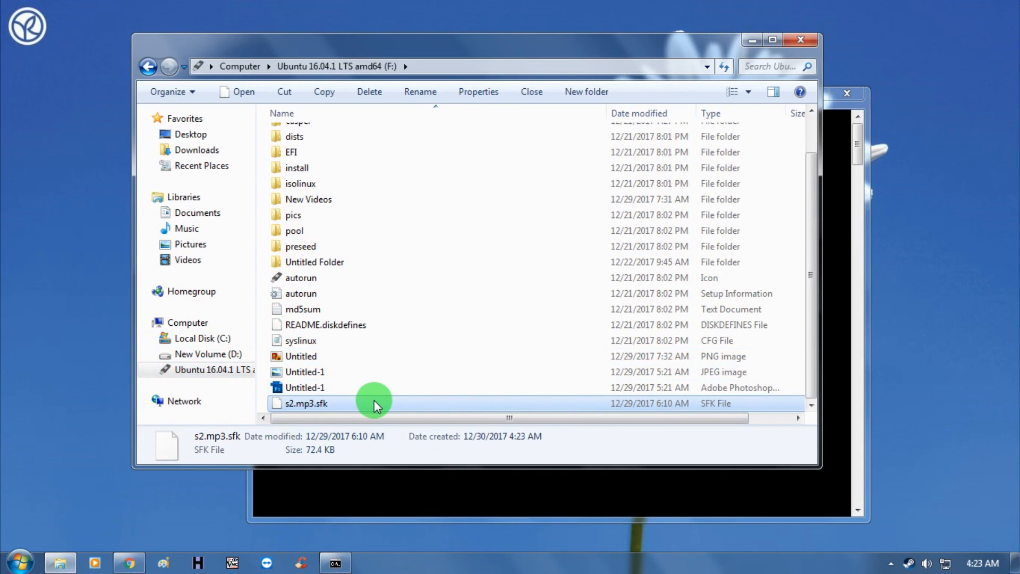